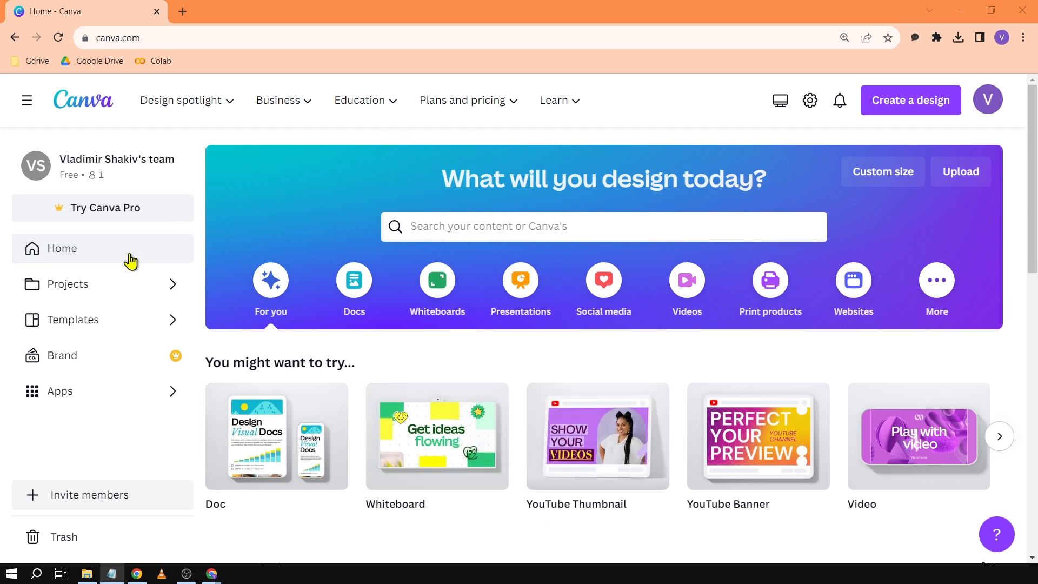
- Go to the Projects page listing recent designs and folders
click(67, 283)
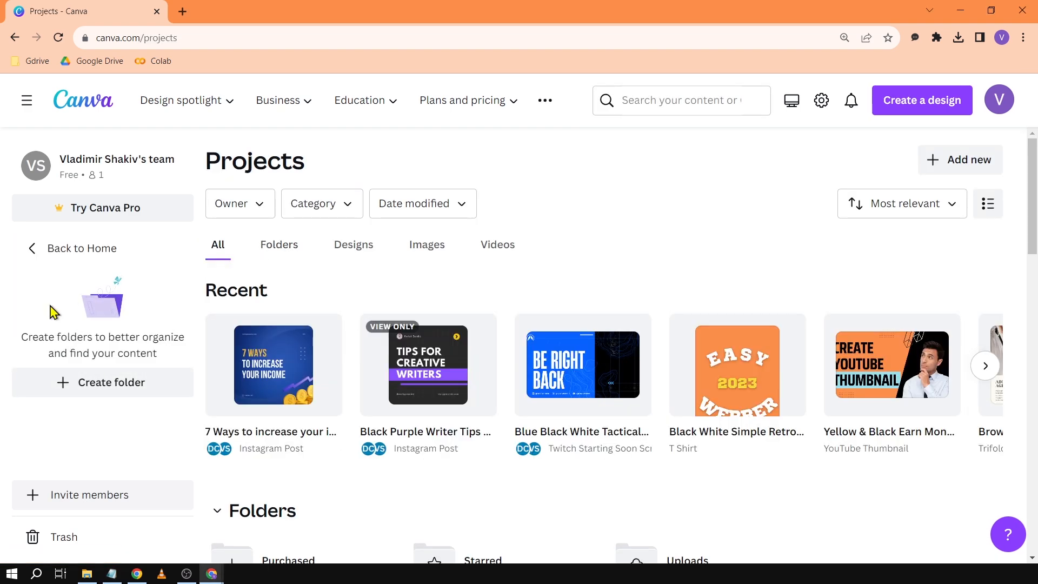
mouse_move(691, 487)
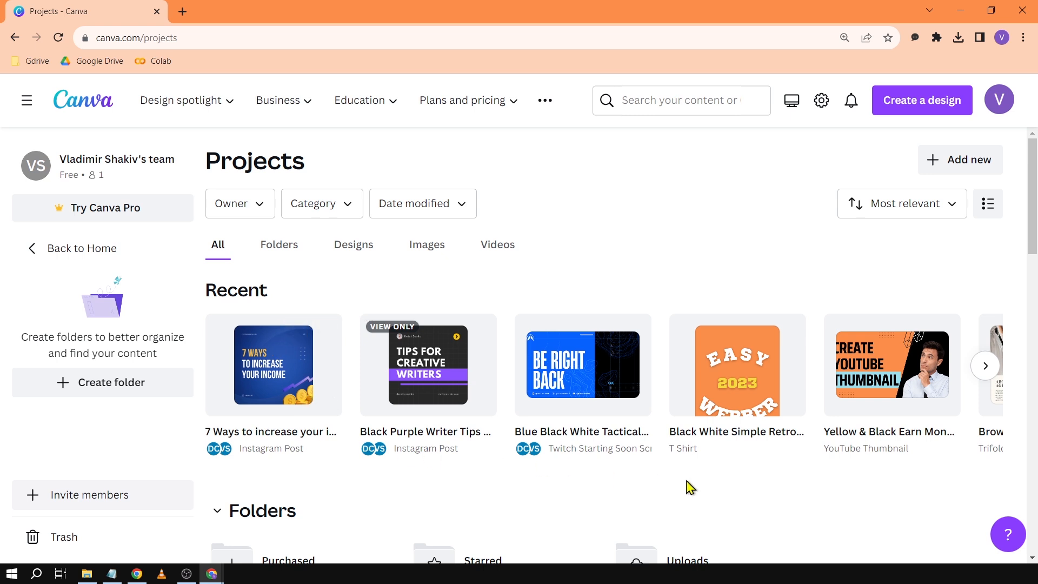
- Select the Your paragraph text presentation and Untitled Design Facebook cover and move them to trash
click(984, 366)
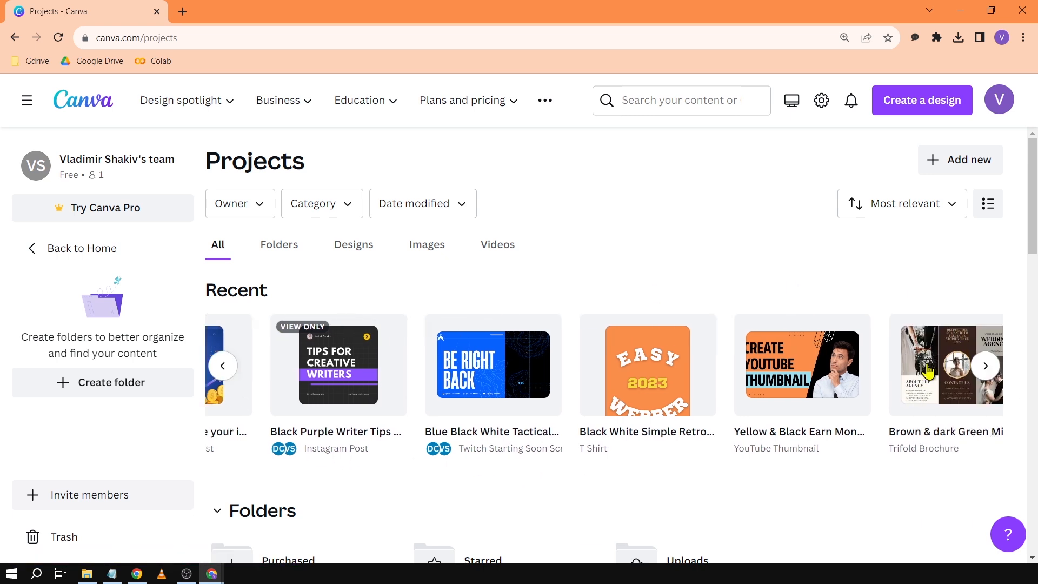
click(985, 366)
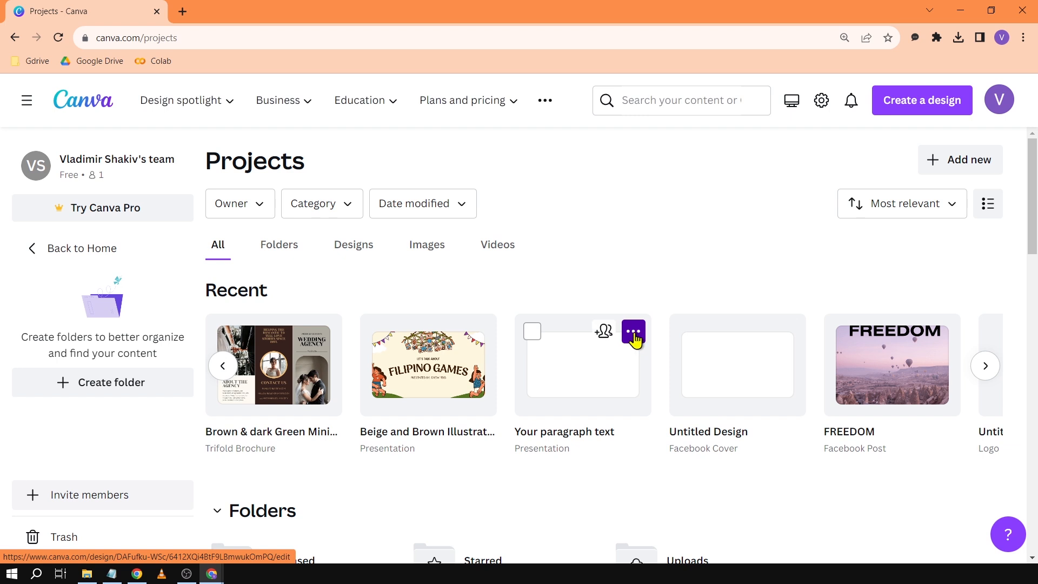
click(532, 330)
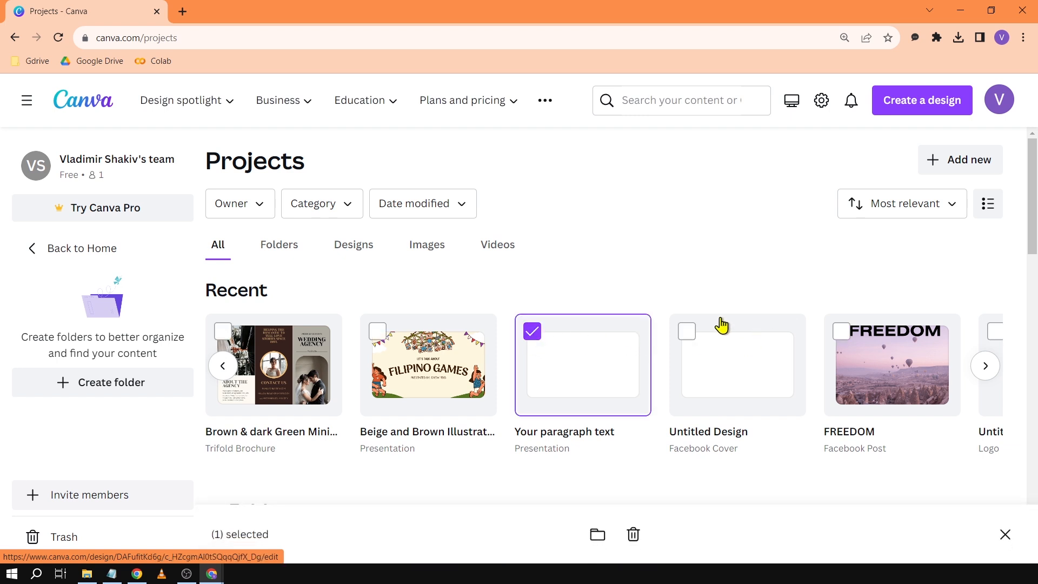
click(633, 534)
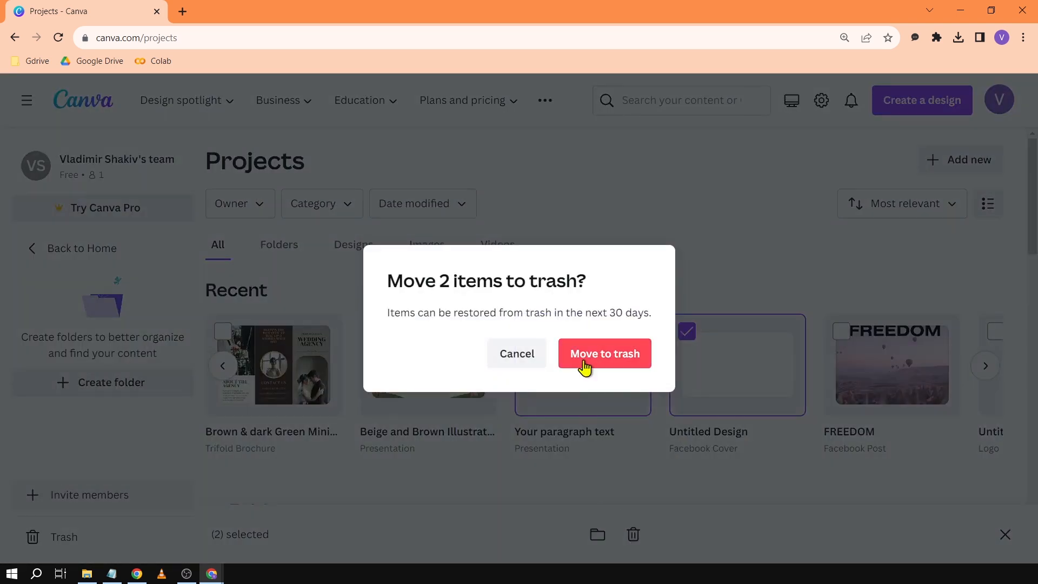
click(604, 352)
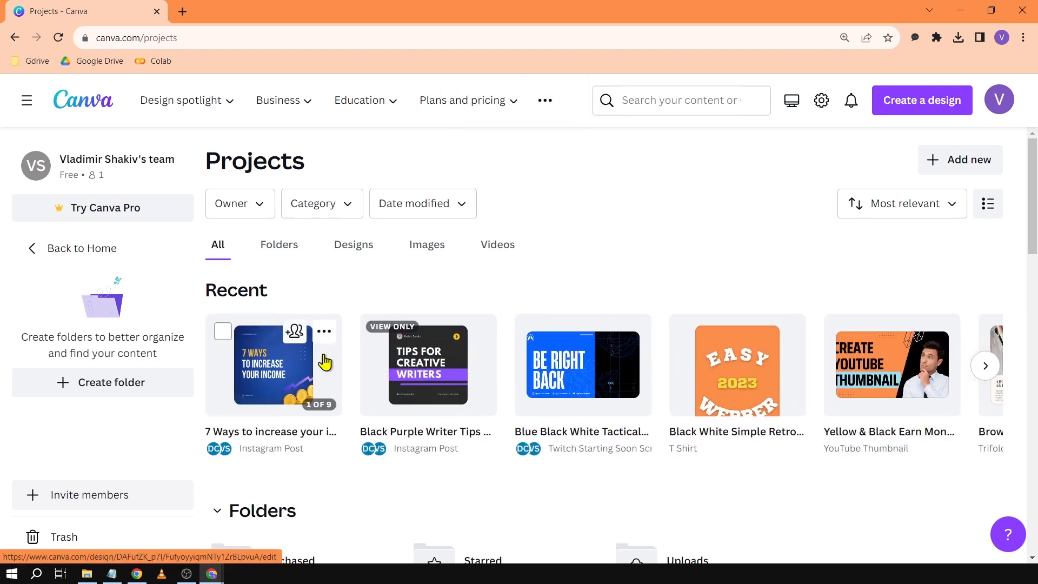
click(222, 331)
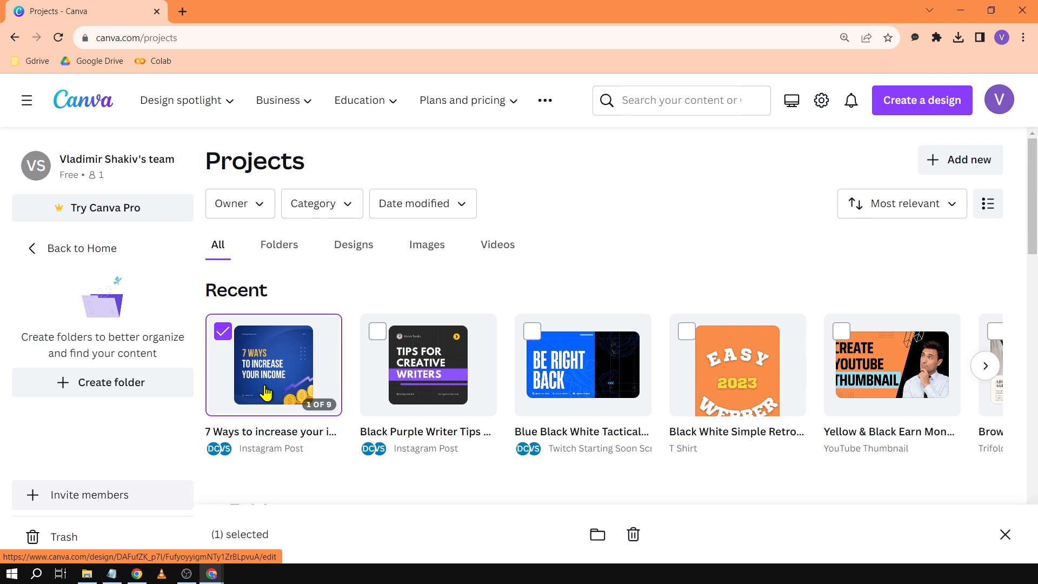
mouse_move(323, 373)
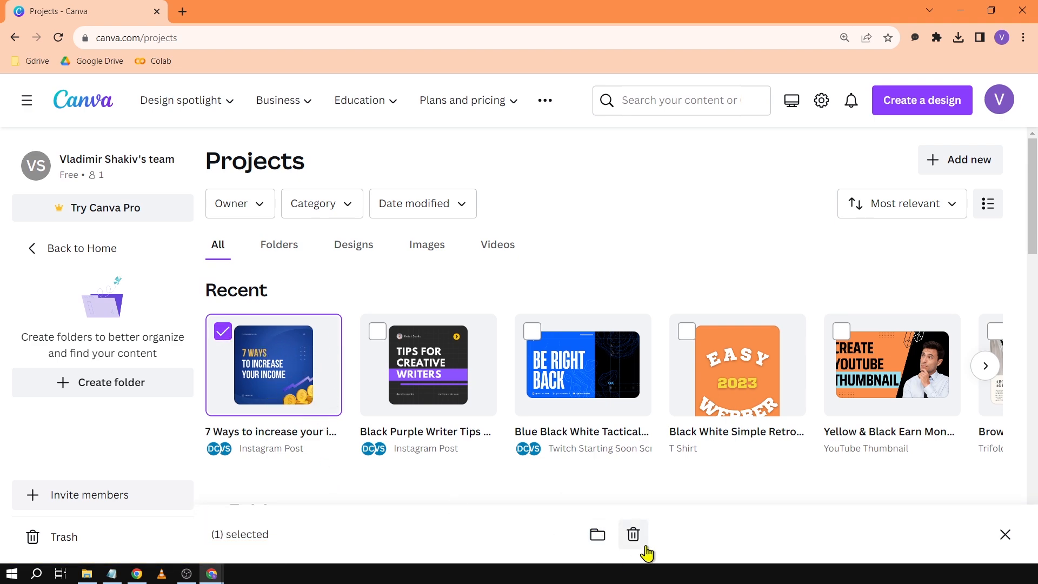
click(632, 533)
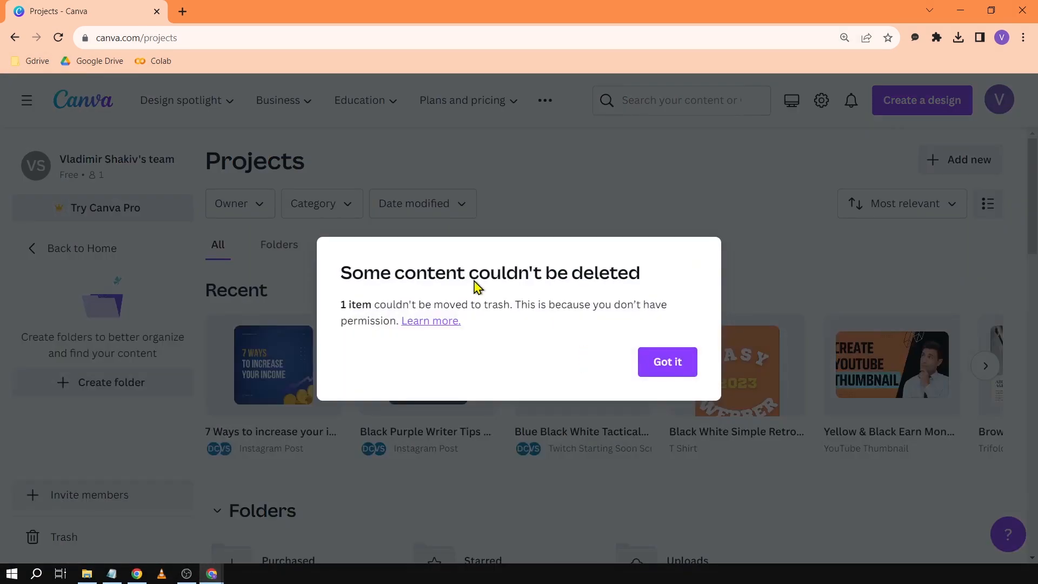
mouse_move(667, 361)
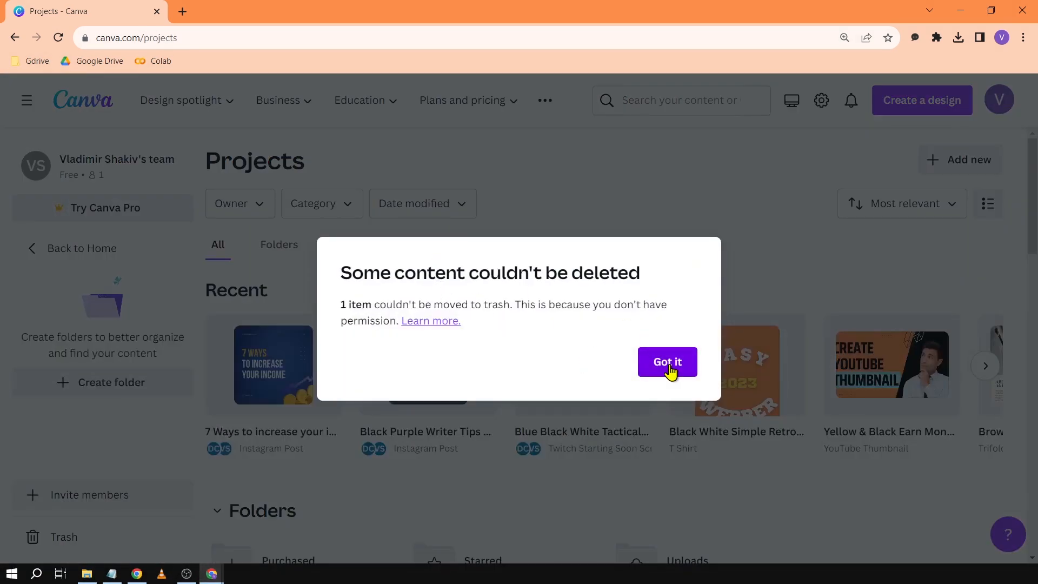
click(667, 362)
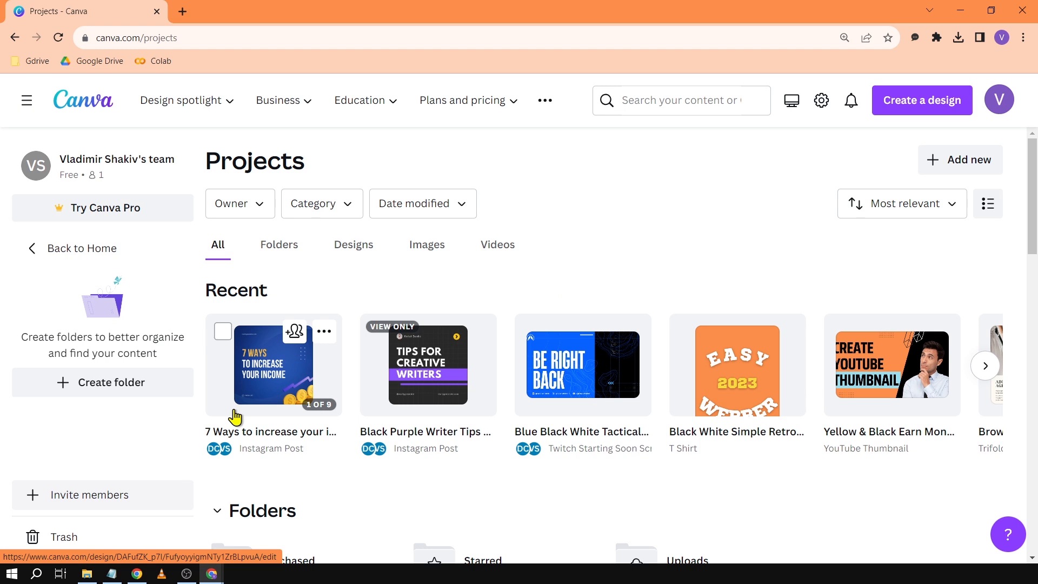
mouse_move(250, 237)
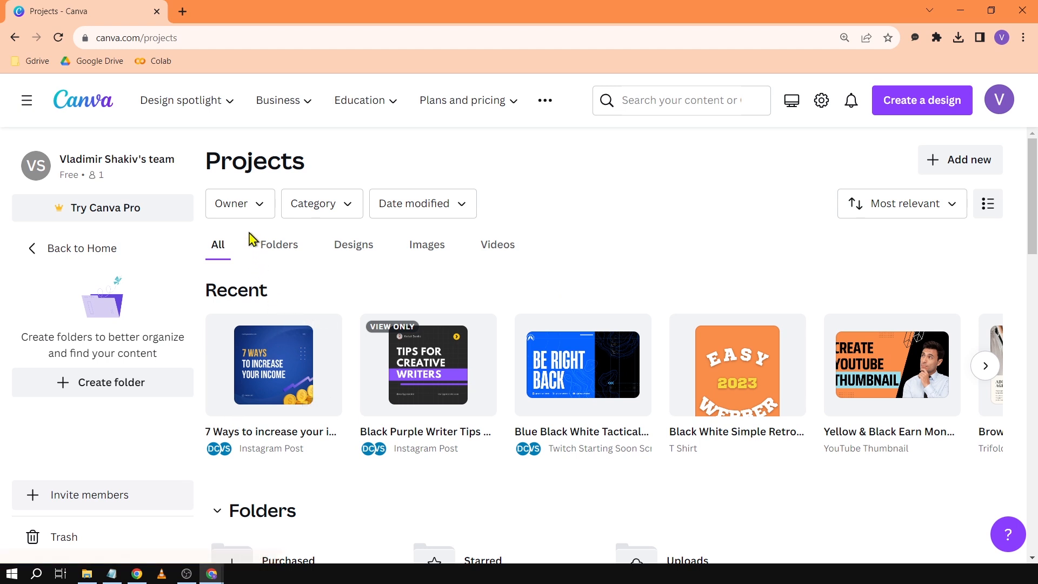
mouse_move(240, 212)
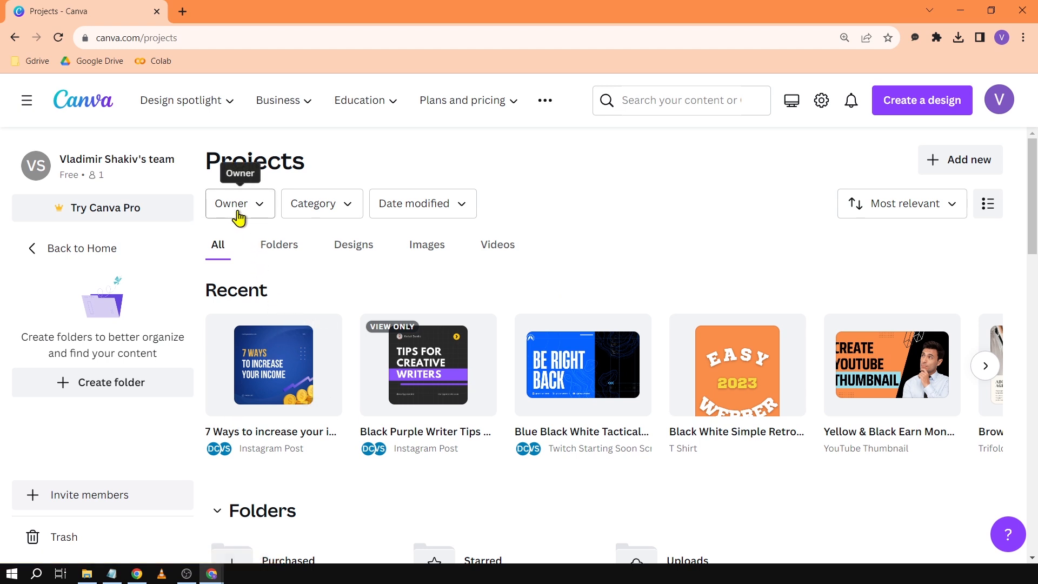
- Set the Owner filter to You so only your own designs are listed, then browse Recent
click(240, 203)
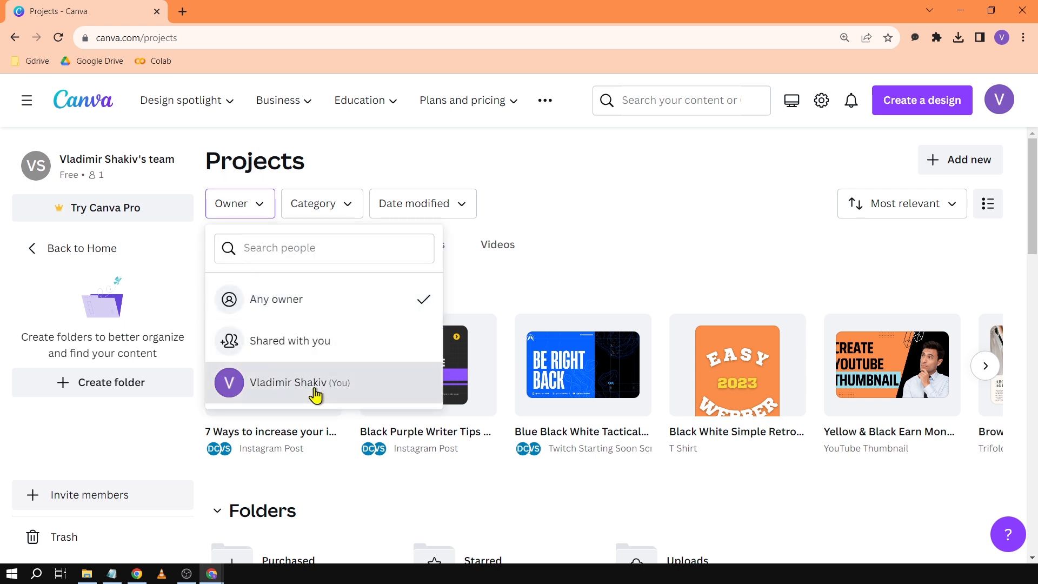
click(298, 382)
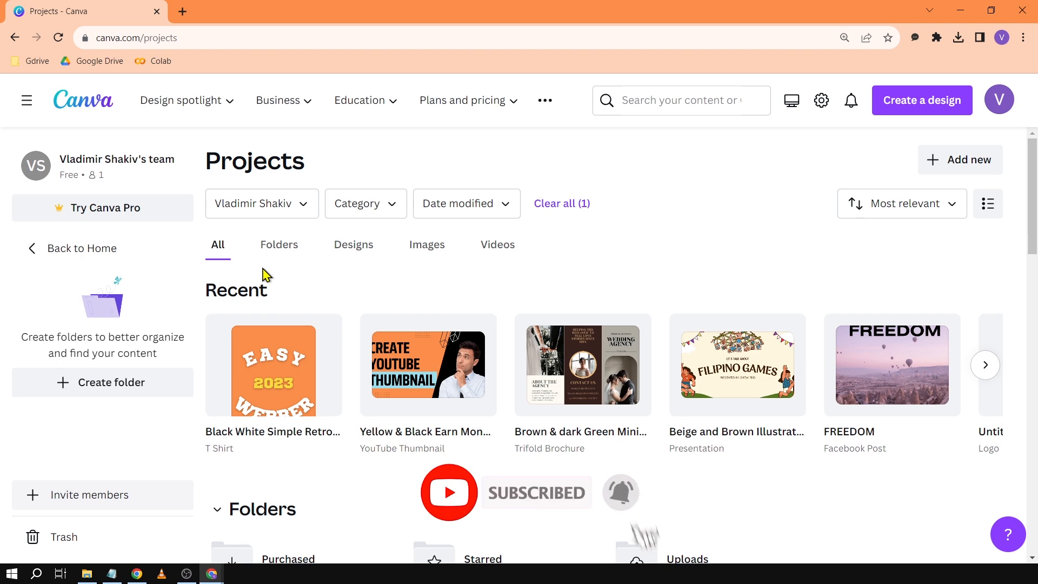
mouse_move(803, 379)
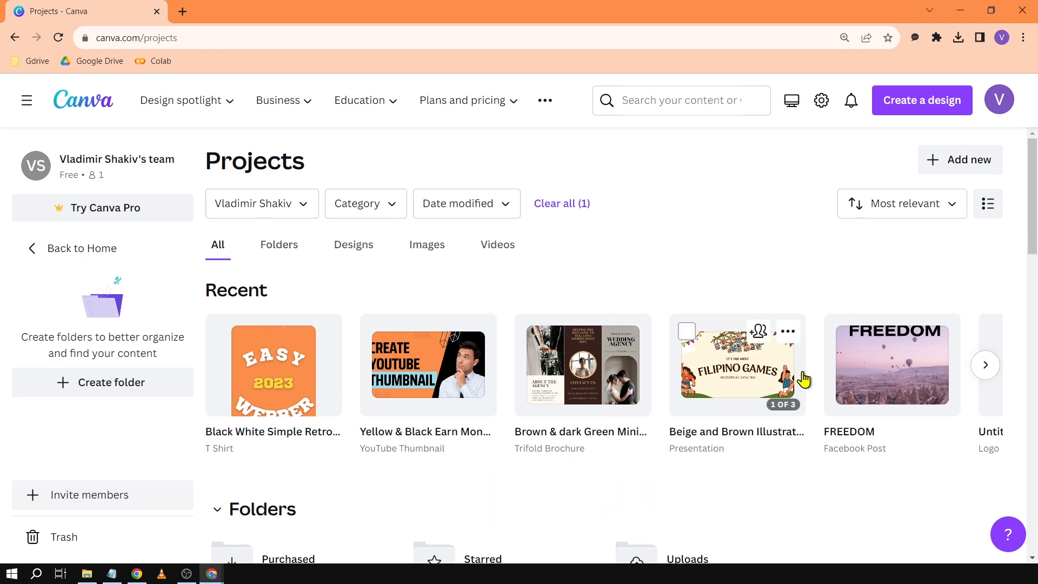
click(986, 364)
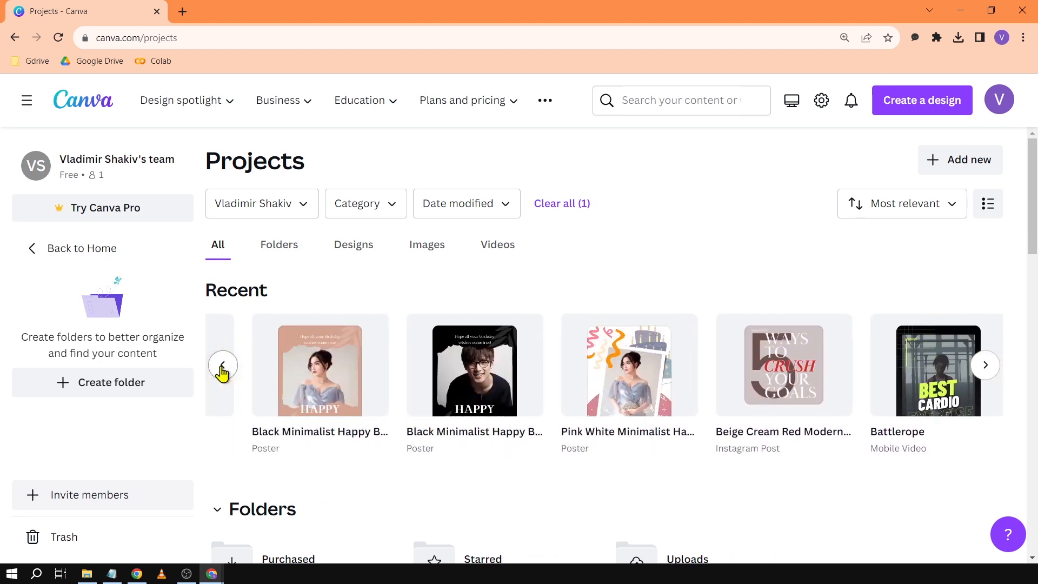
click(83, 99)
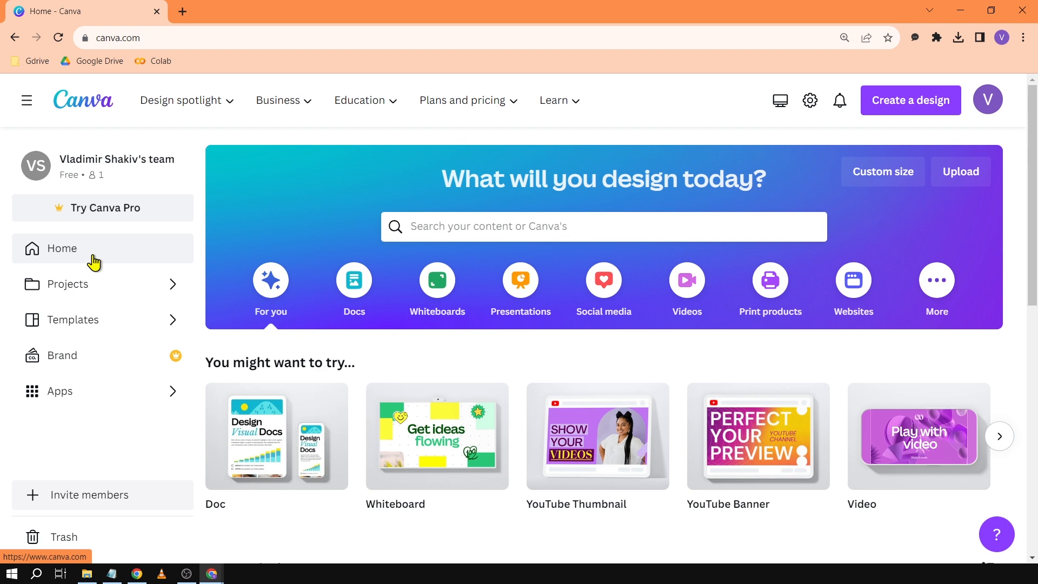
- Return to the owner-filtered Projects page and browse Recent and the Designs grid down to Show more
click(67, 284)
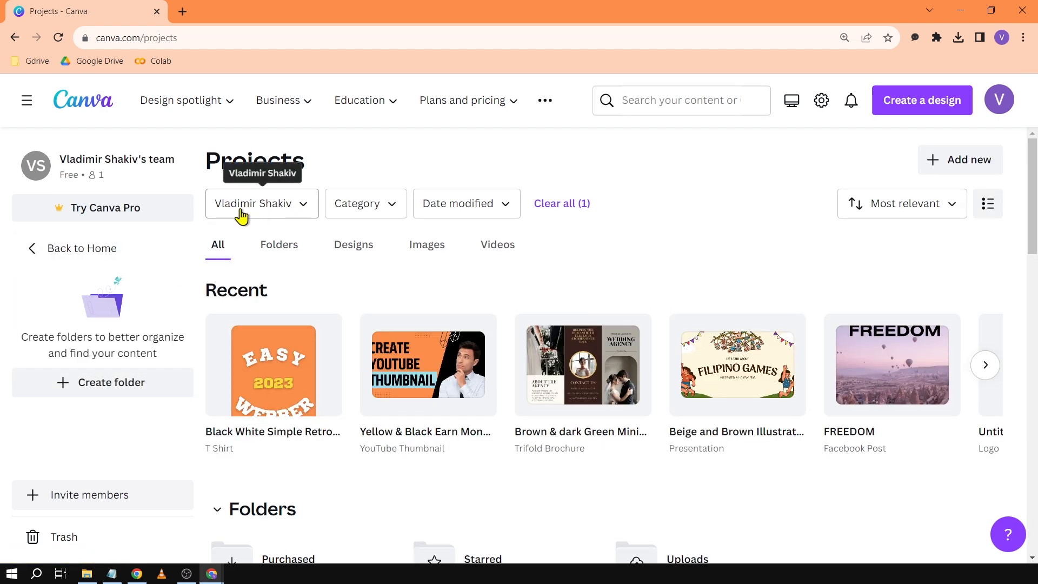
mouse_move(255, 230)
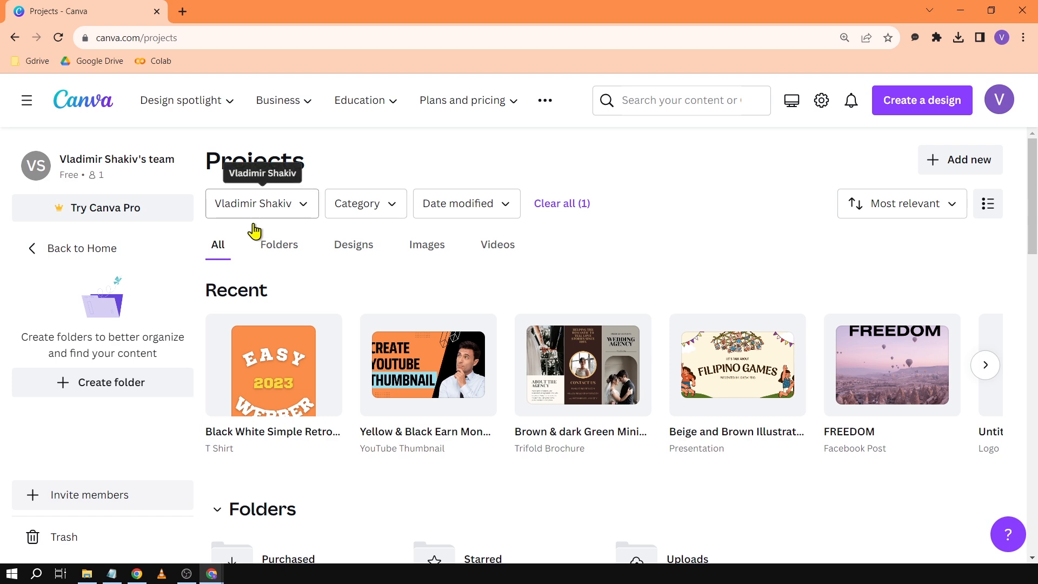
click(983, 364)
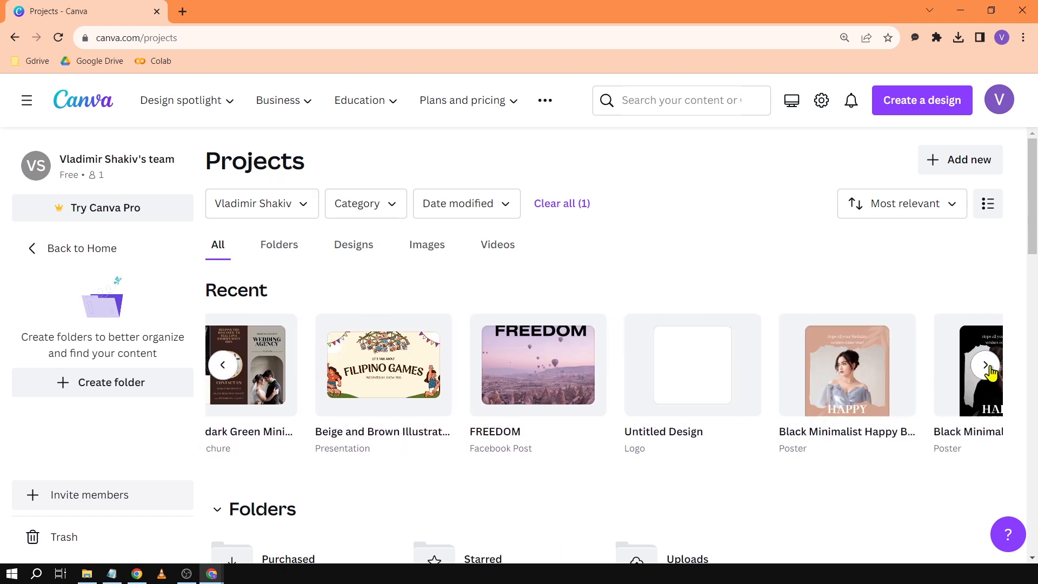
click(984, 364)
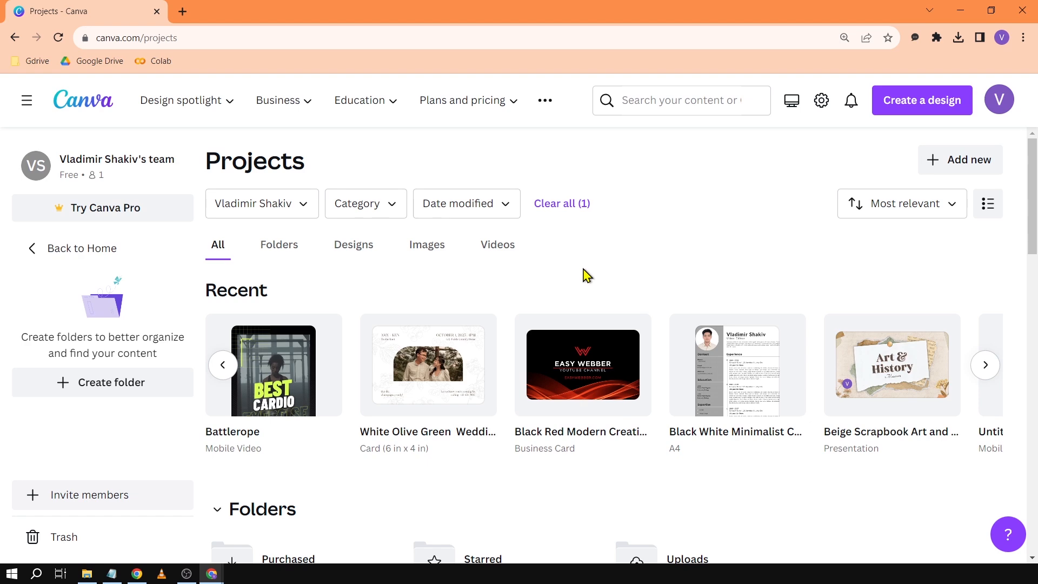
mouse_move(611, 275)
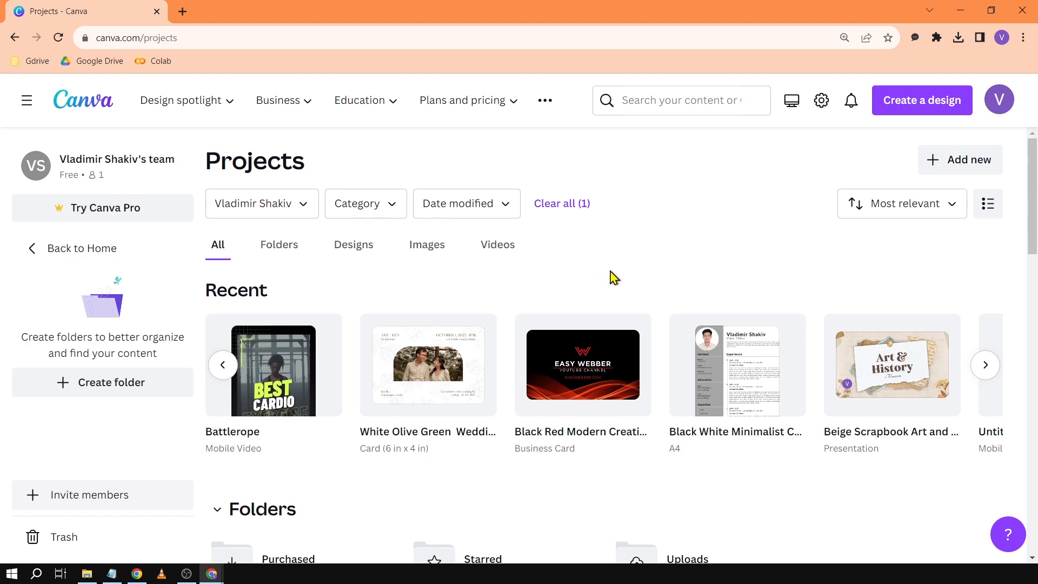
scroll(down, 3)
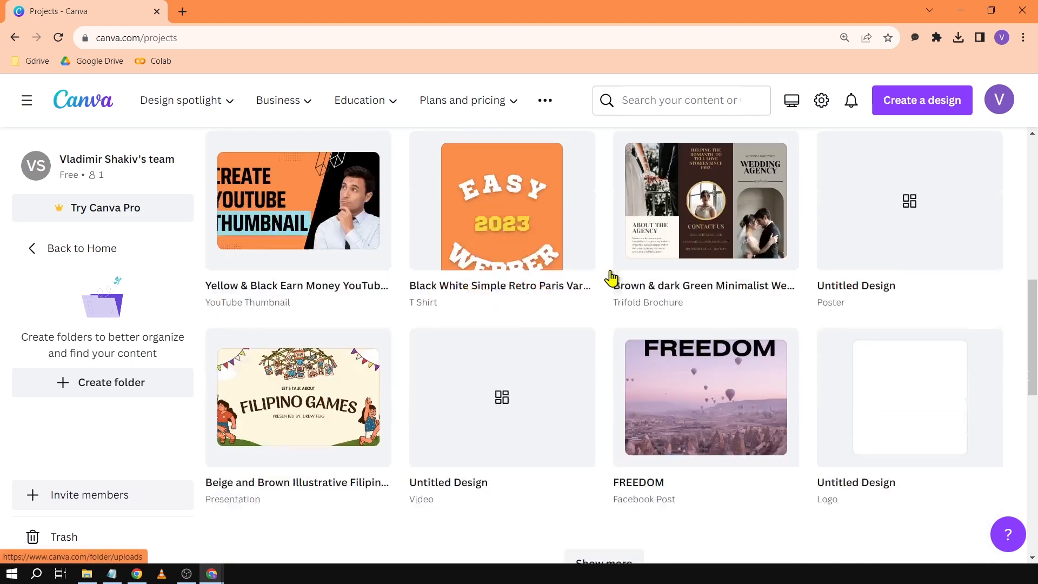
scroll(down, 3)
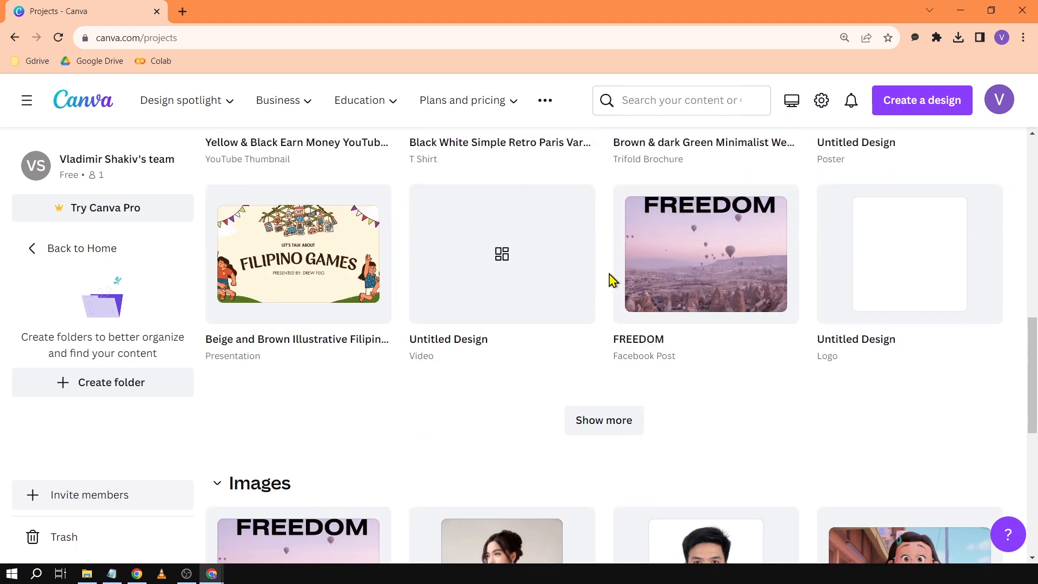
scroll(down, 3)
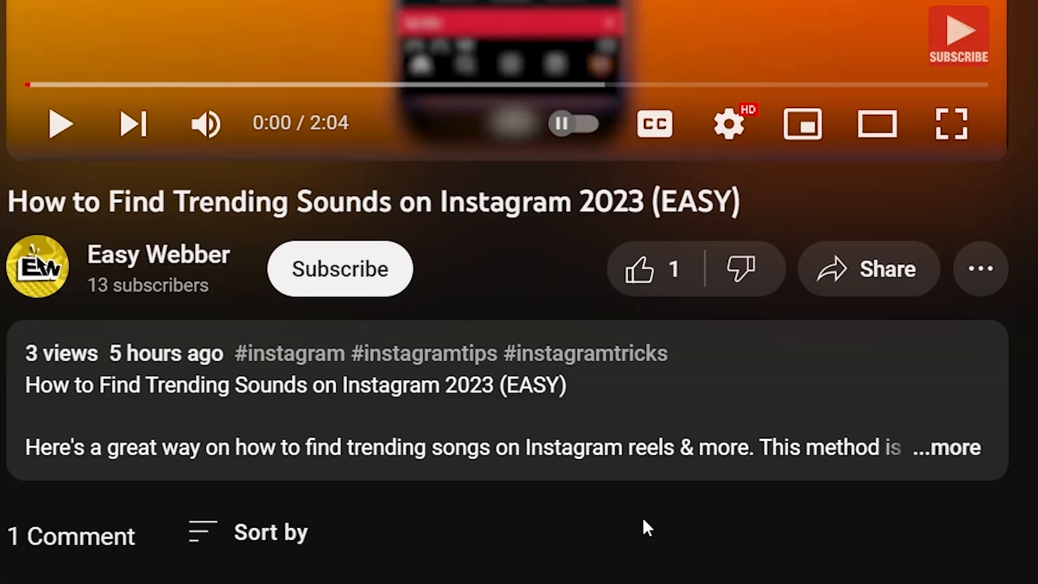
- Subscribe to the Easy Webber channel with All notifications and like the video
click(338, 269)
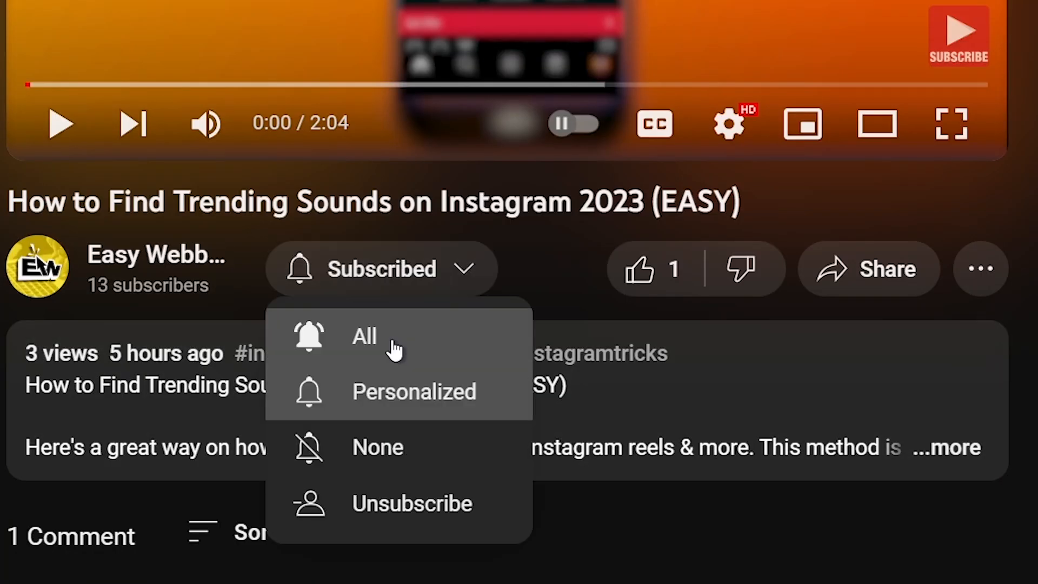
click(638, 269)
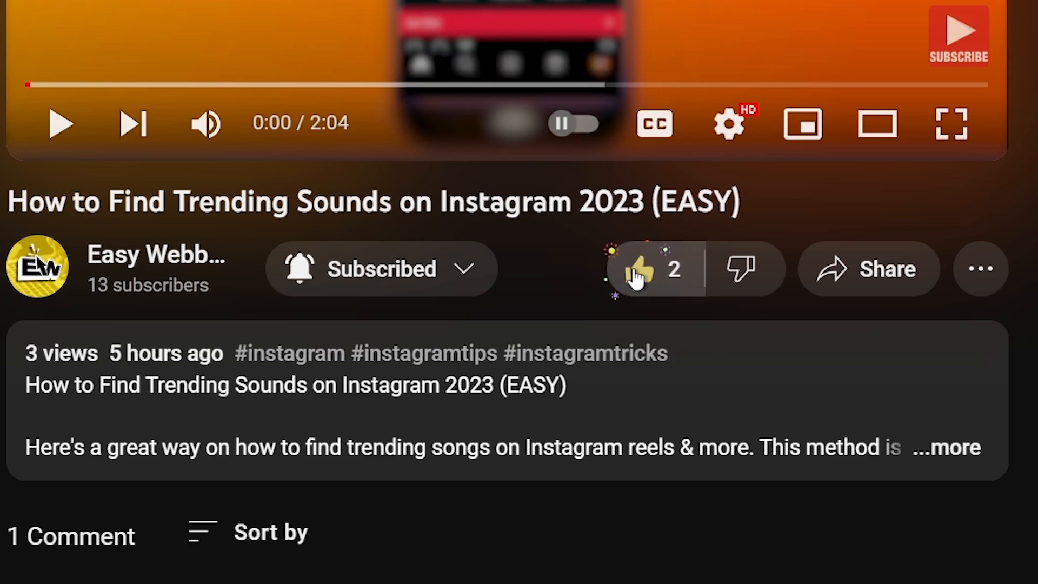